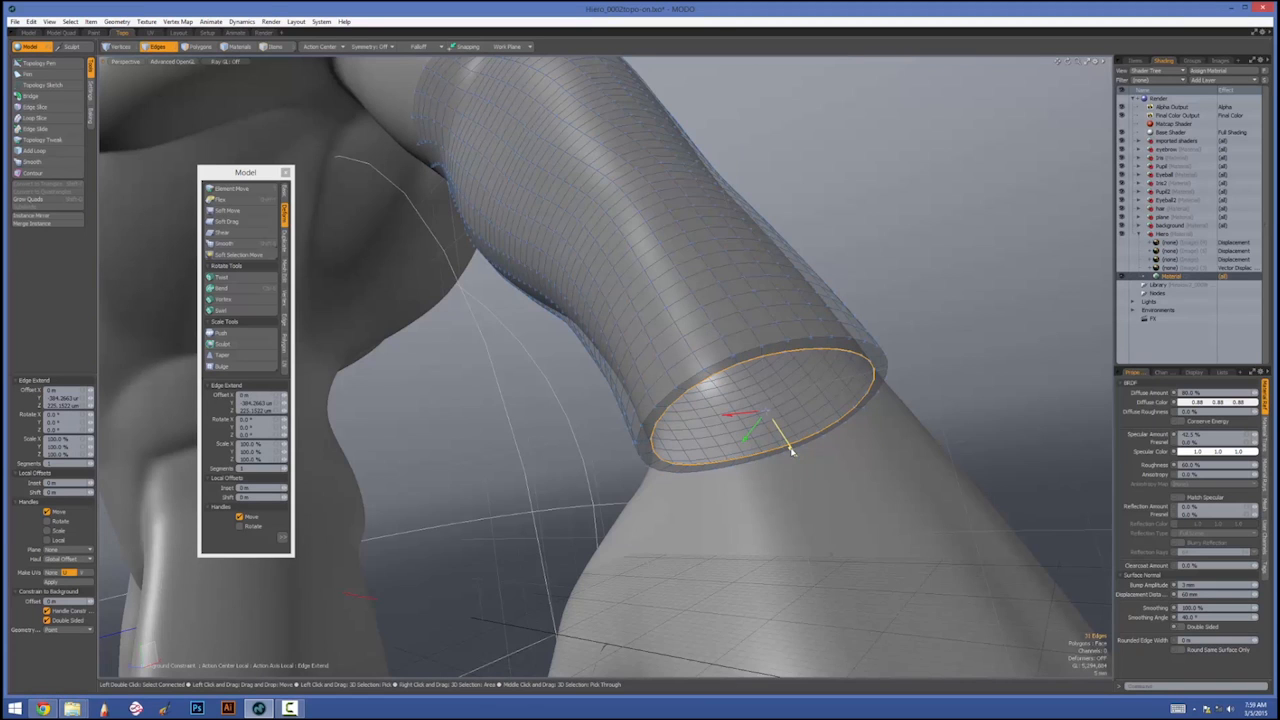
Select all sleeve polygons, constrain them to the arm background surface, then switch to the Topology Pen.
{"action": "left_click_drag", "start_coordinate": [770, 430], "coordinate": [836, 516]}
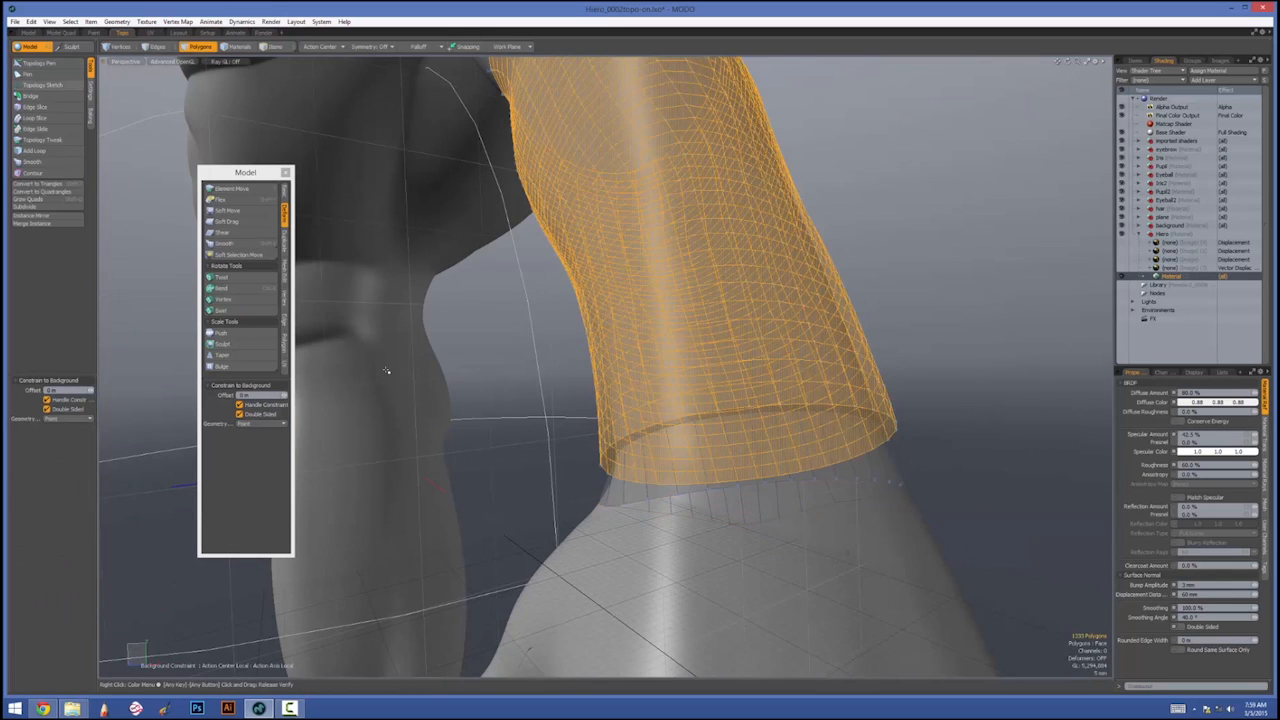
{"action": "left_click", "coordinate": [40, 62]}
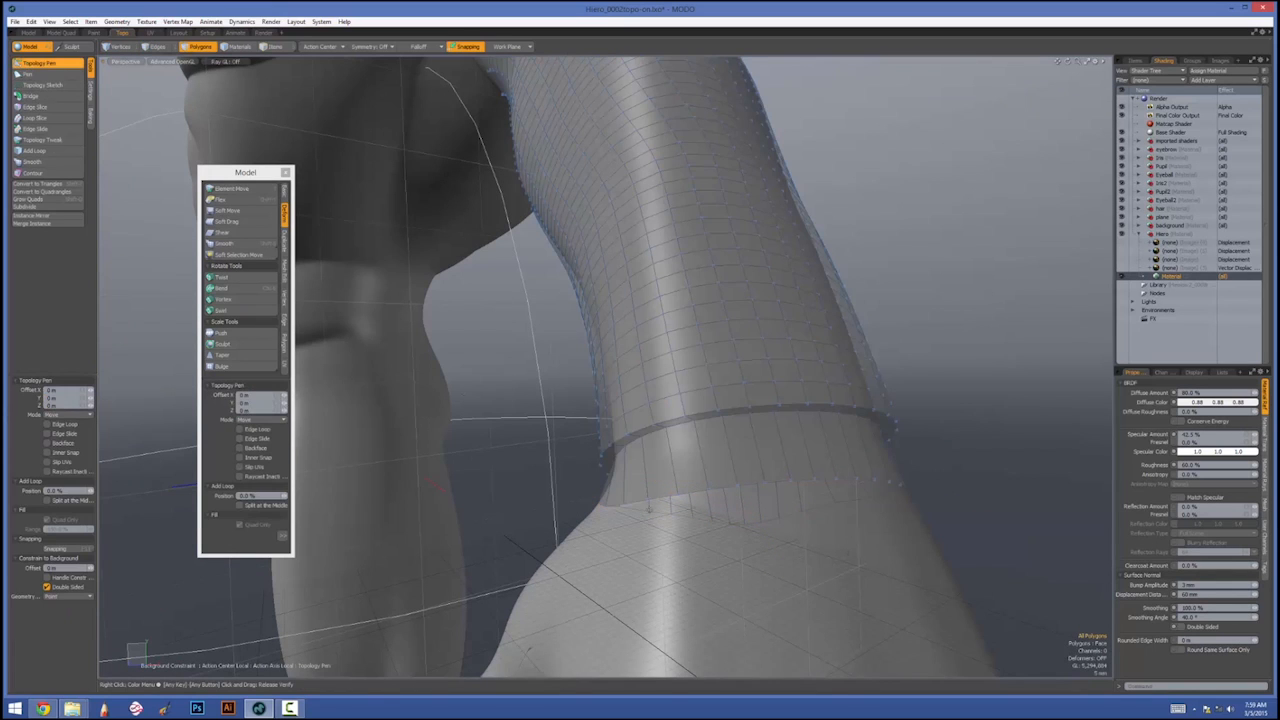